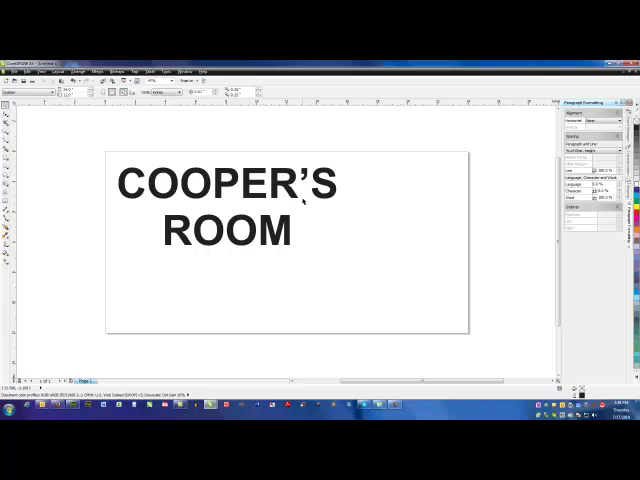
Reduce the line spacing so COOPER'S and ROOM sit closer together
left_click(225, 205)
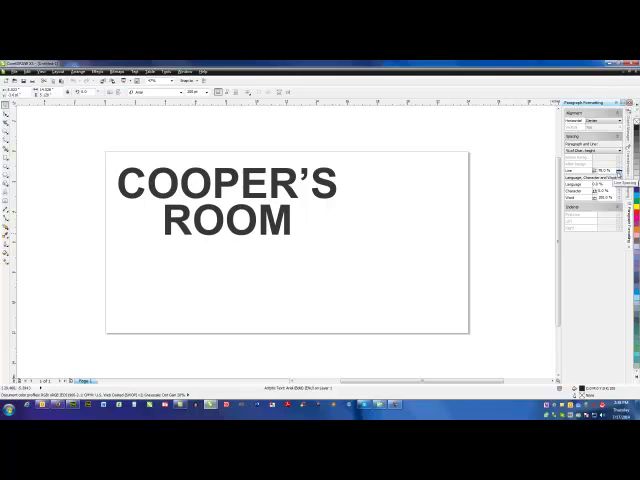
Reduce the character spacing so neighbouring letters of COOPER'S ROOM touch
left_click(225, 205)
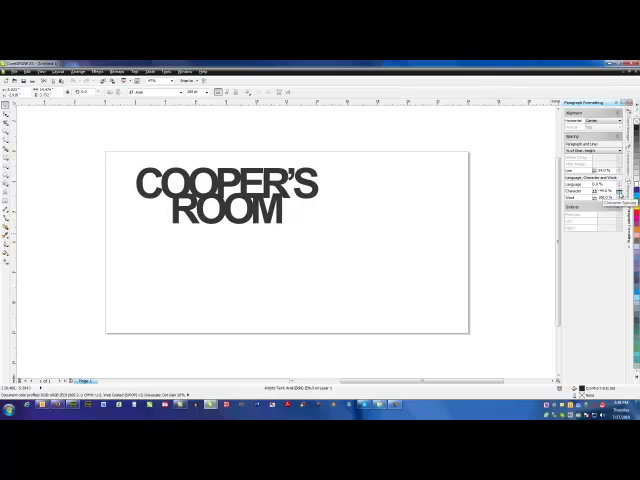
Convert the COOPER'S ROOM text to curves (Ctrl+Q)
left_click(225, 195)
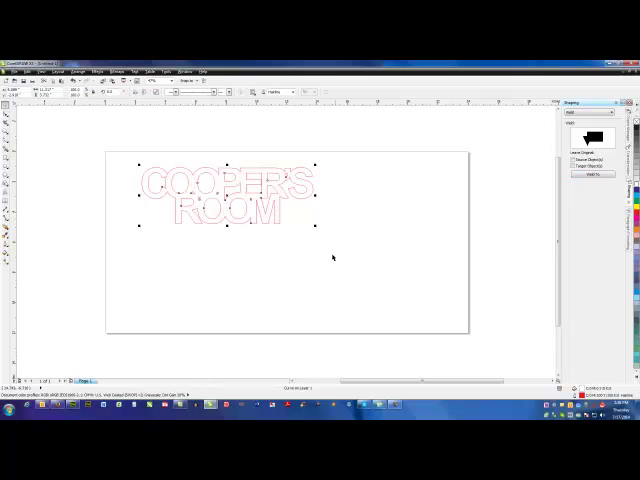
Deselect on empty canvas to view the welded single outline of COOPER'S ROOM
left_click(352, 264)
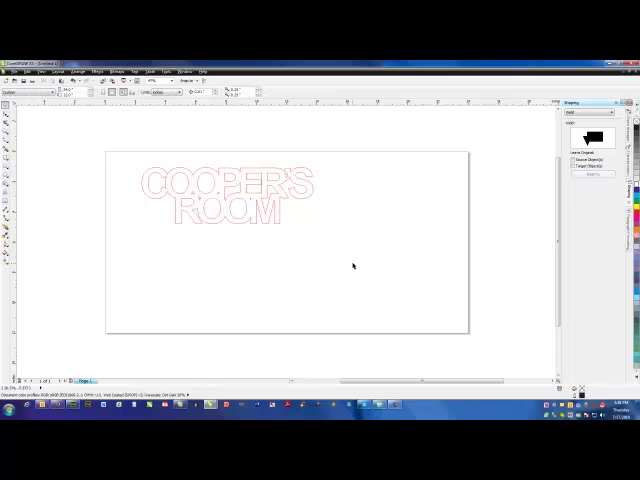